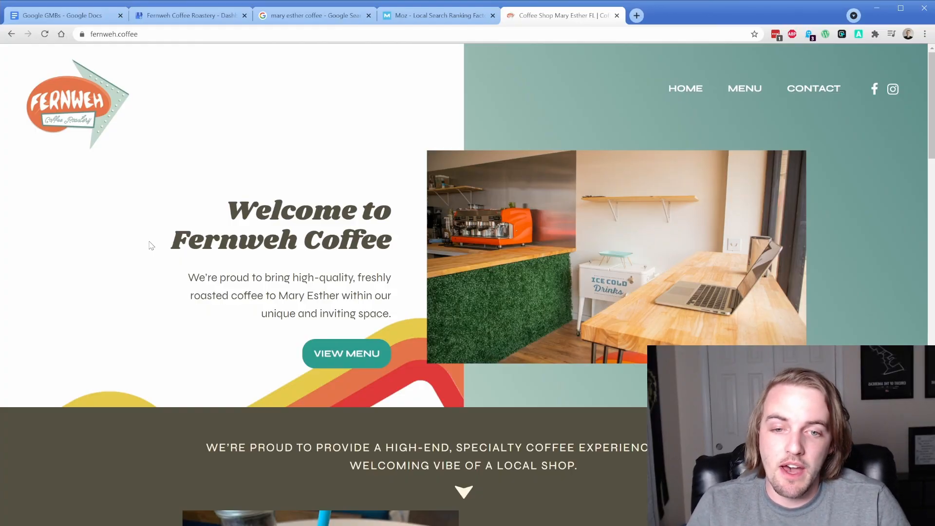
- Show the 'mary esther coffee' map pack listing Panera Bread, Starbucks and Fernweh Coffee Roastery
scroll(down, 3)
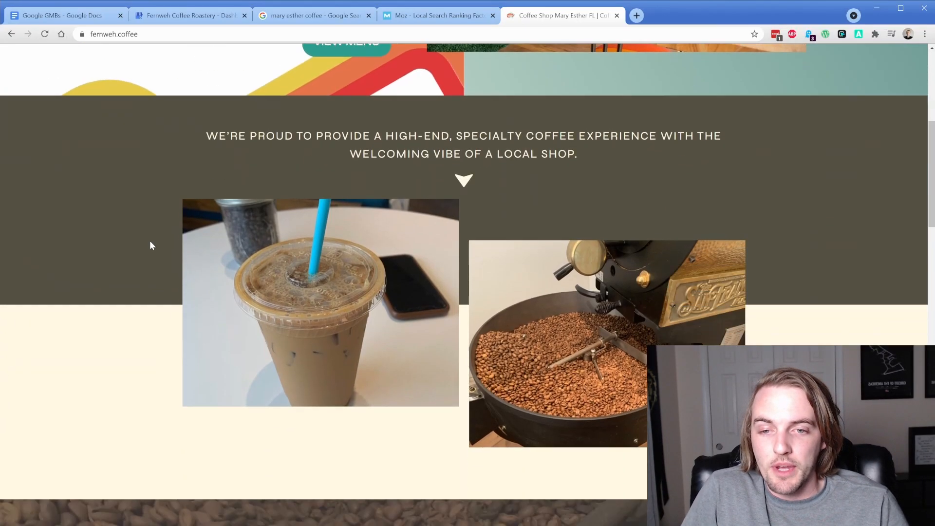
scroll(down, 3)
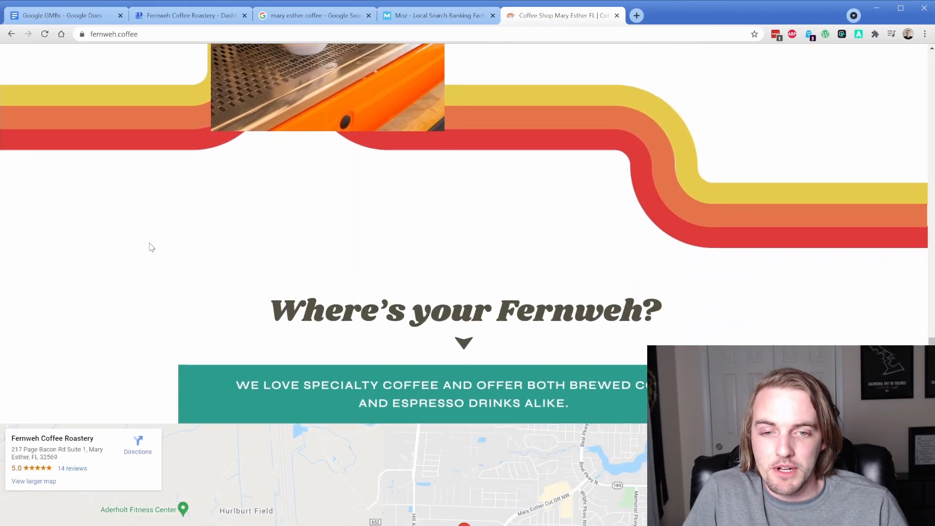
scroll(down, 3)
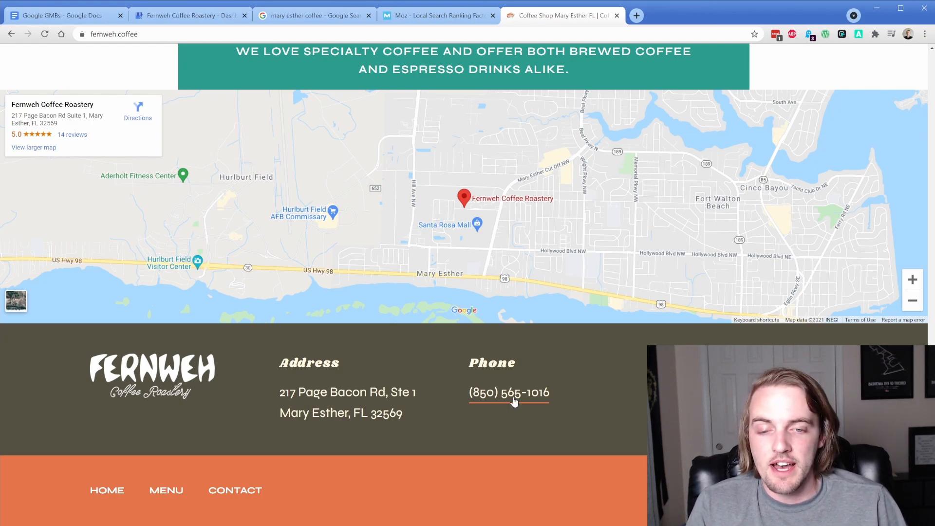
scroll(up, 3)
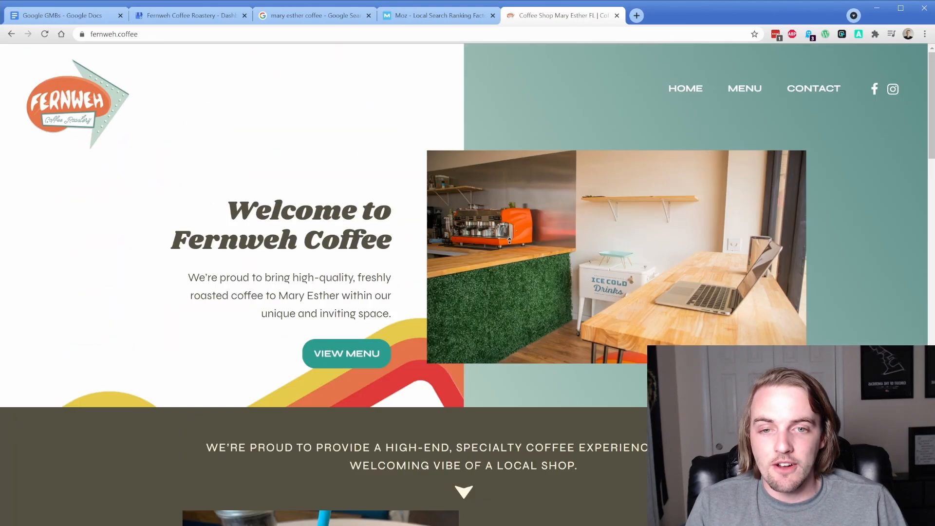
mouse_move(382, 180)
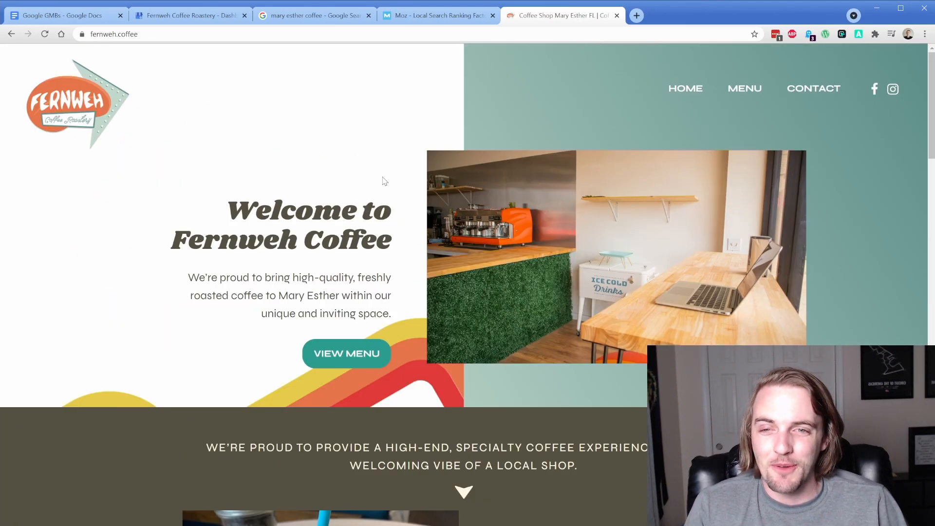
mouse_move(342, 108)
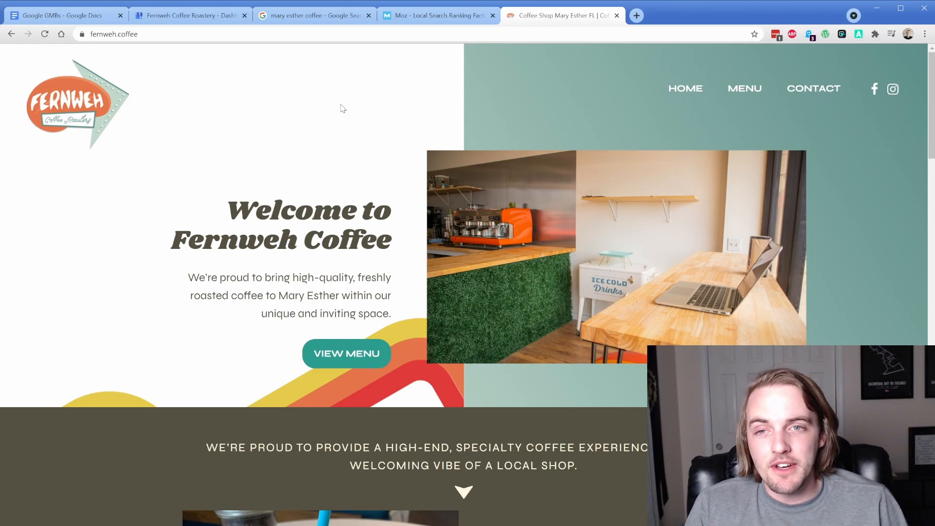
click(311, 15)
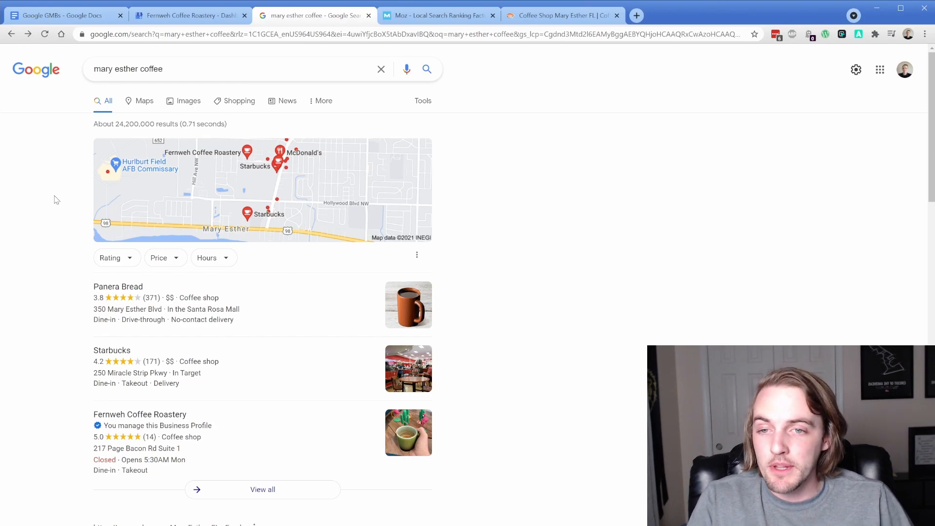
mouse_move(181, 202)
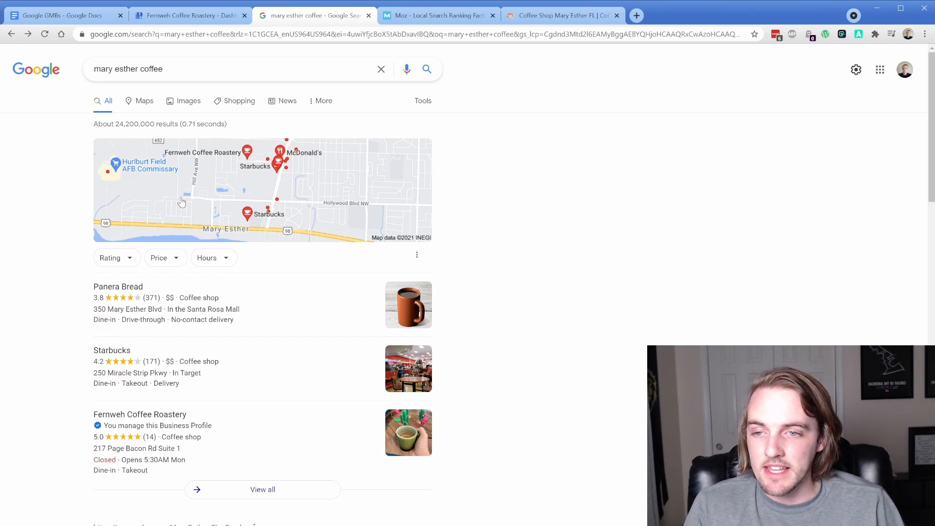
mouse_move(143, 348)
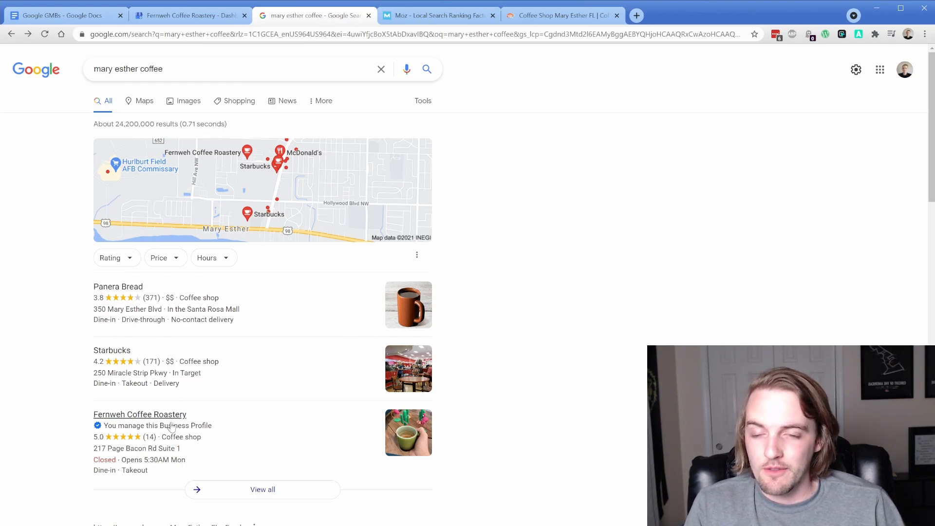
mouse_move(55, 340)
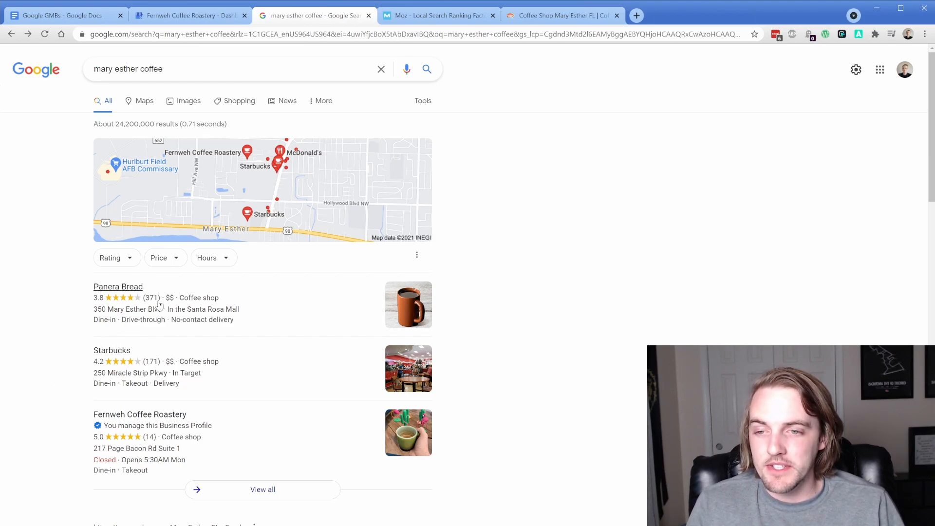
mouse_move(74, 276)
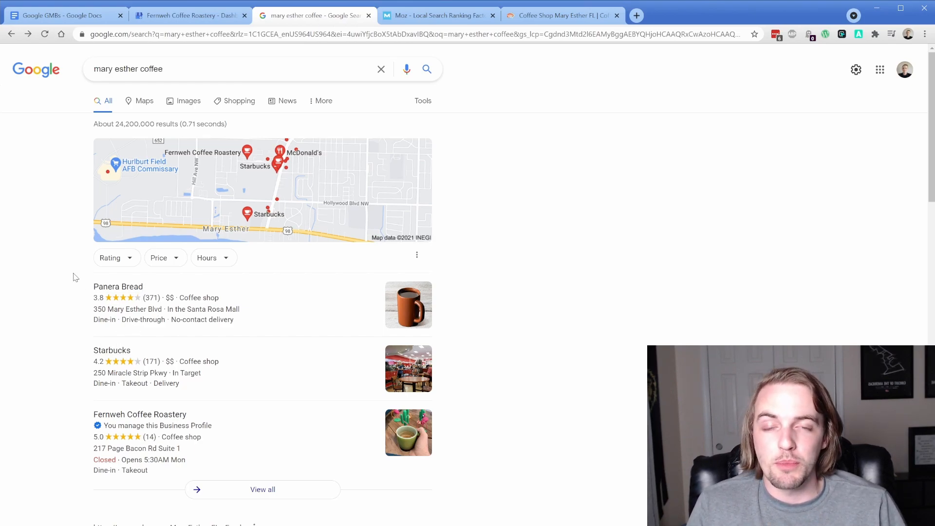
mouse_move(83, 415)
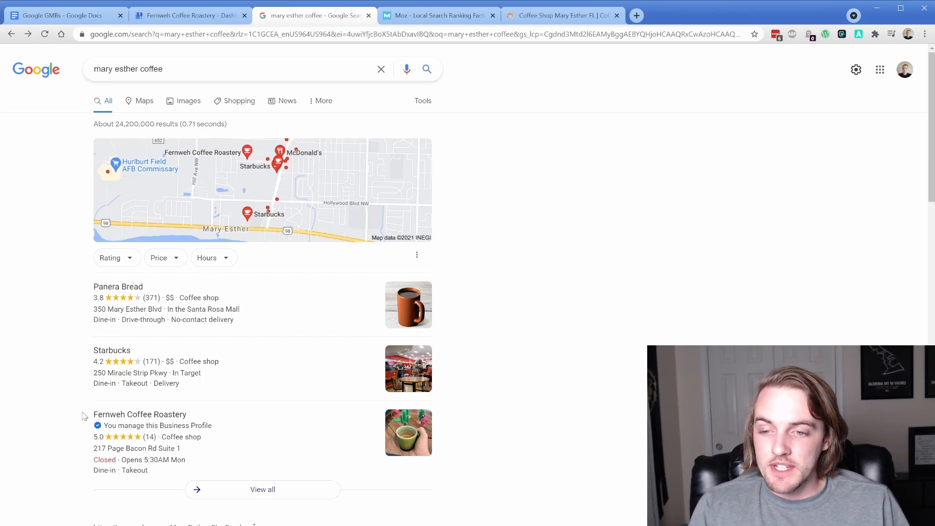
mouse_move(67, 339)
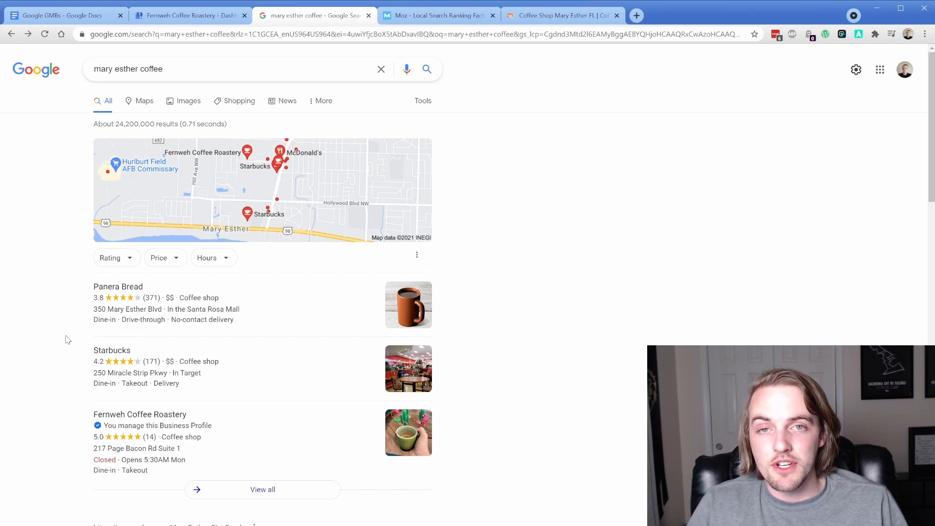
- Scroll Moz's 2018 report to the Local Pack/Finder and Localized Organic pie charts
click(438, 15)
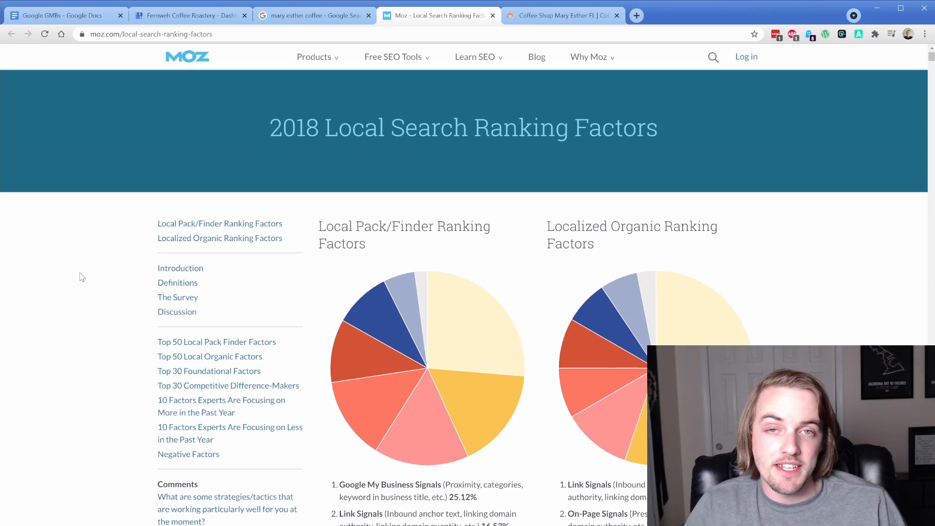
scroll(down, 3)
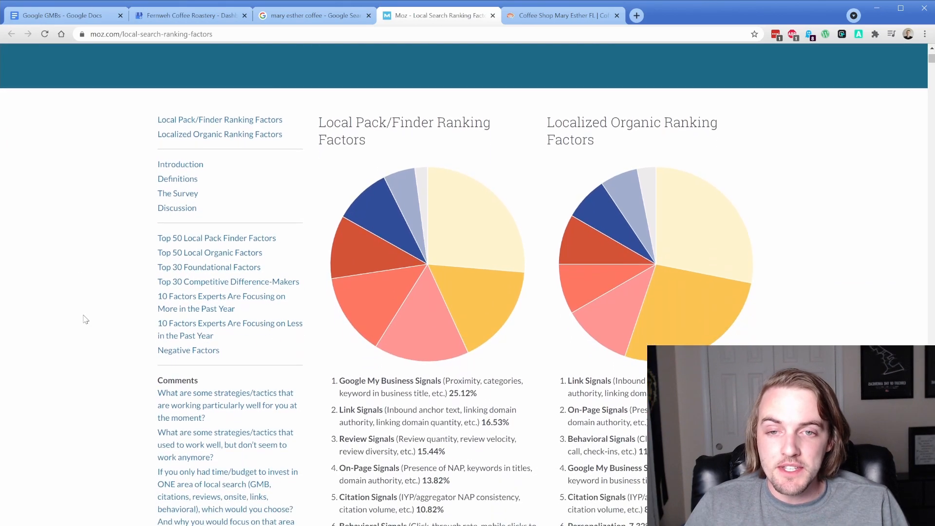
scroll(down, 3)
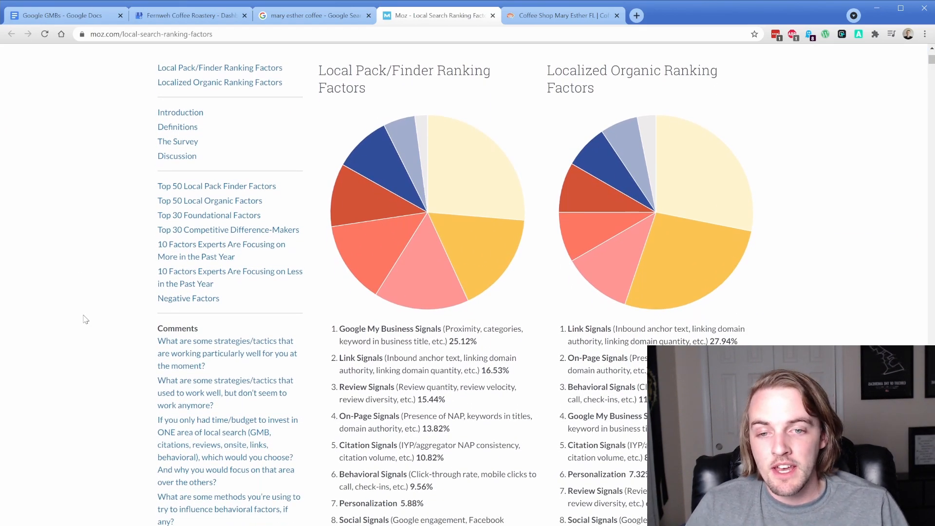
mouse_move(466, 193)
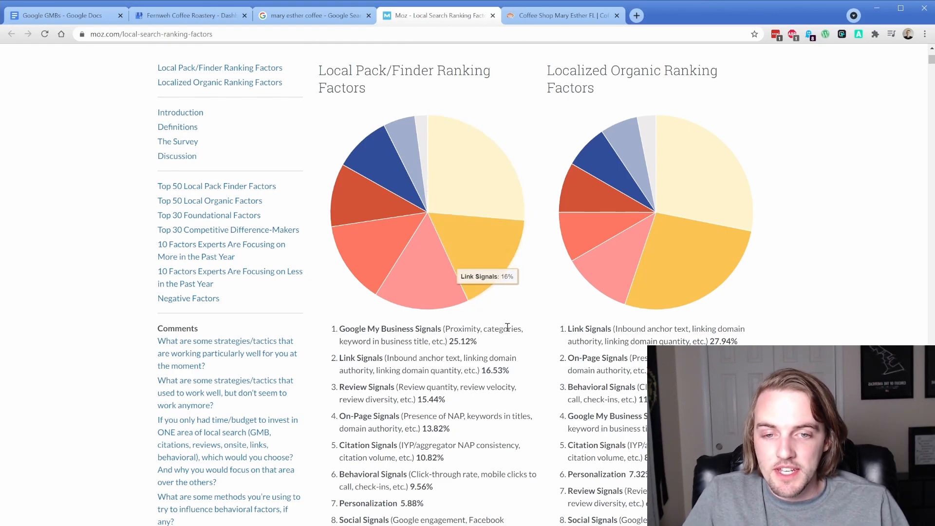
double_click(501, 328)
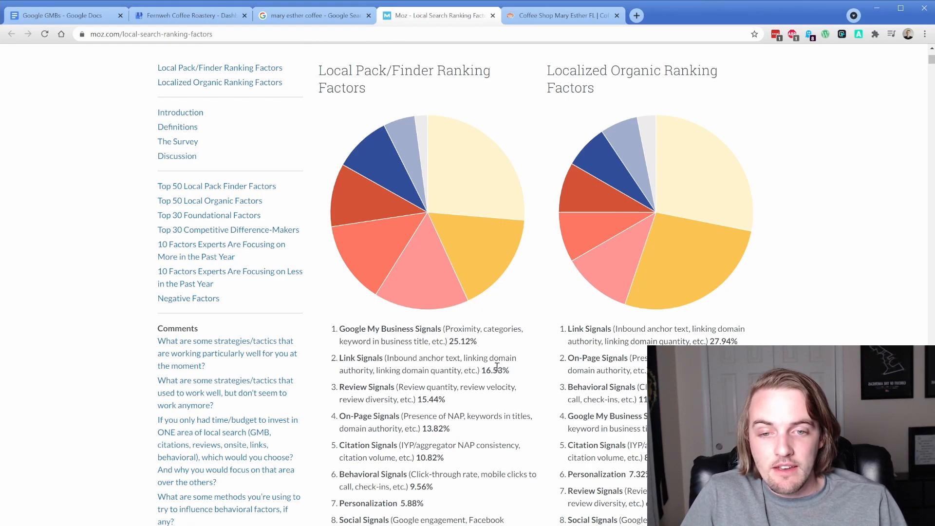
mouse_move(321, 335)
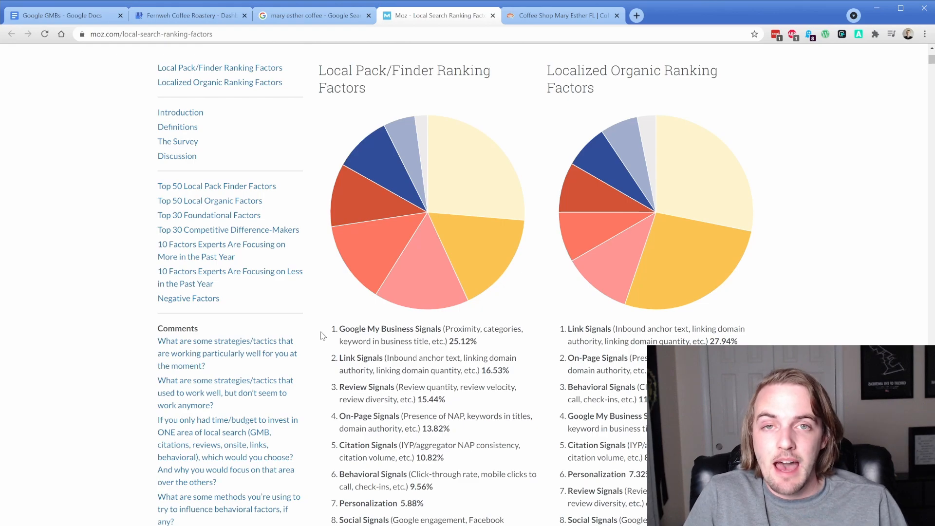
scroll(down, 3)
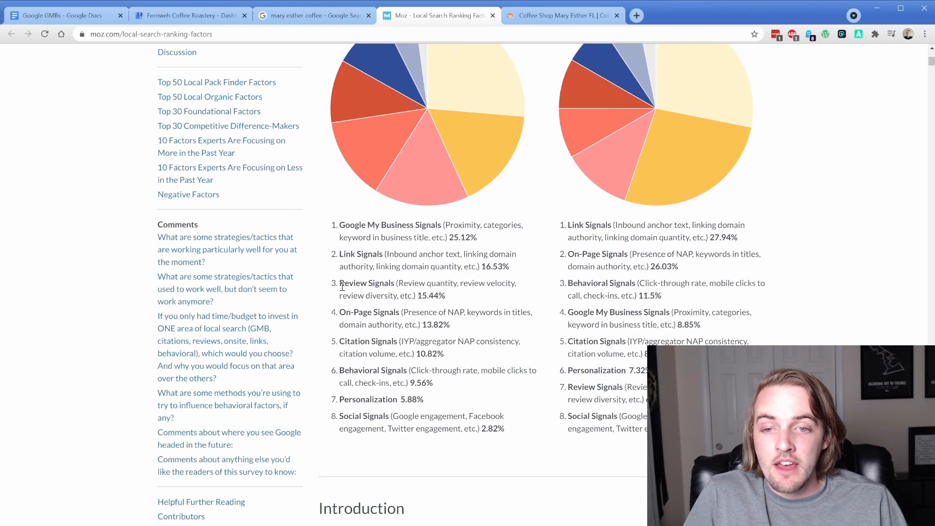
mouse_move(462, 297)
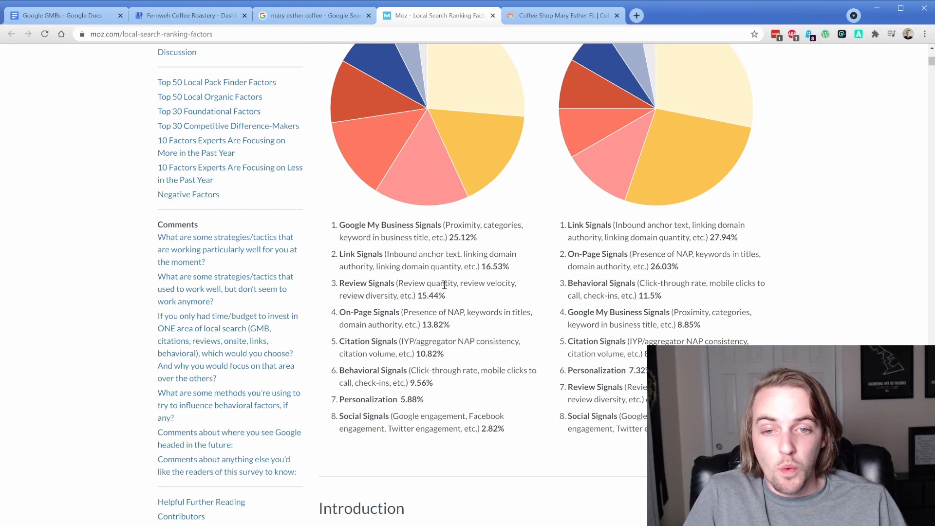
mouse_move(501, 298)
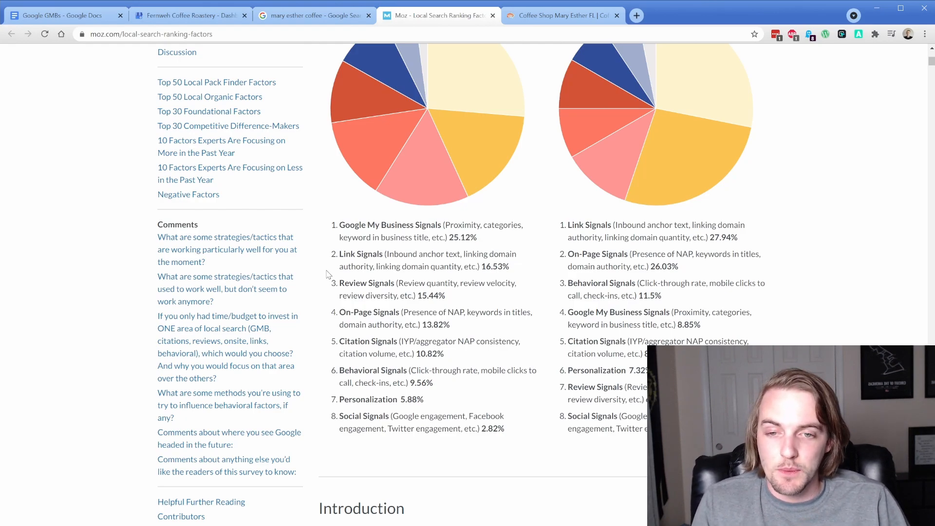
mouse_move(329, 293)
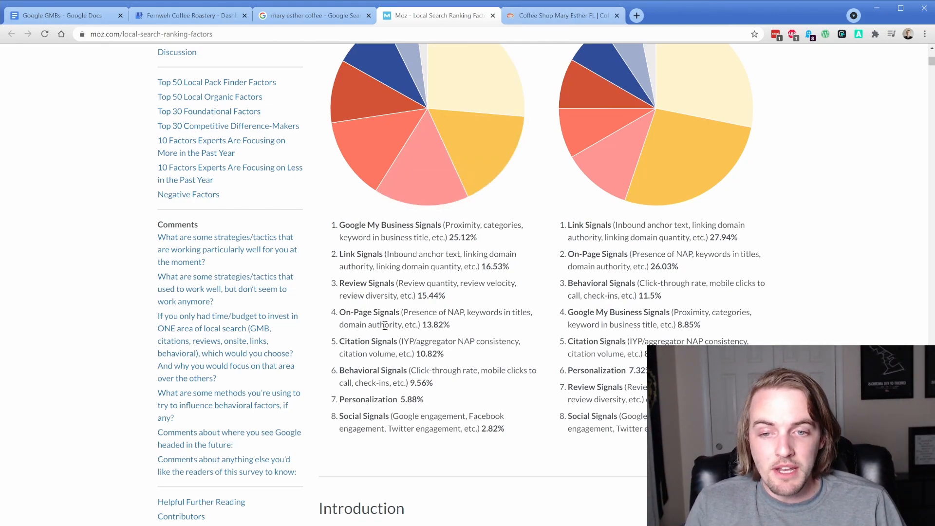
double_click(352, 254)
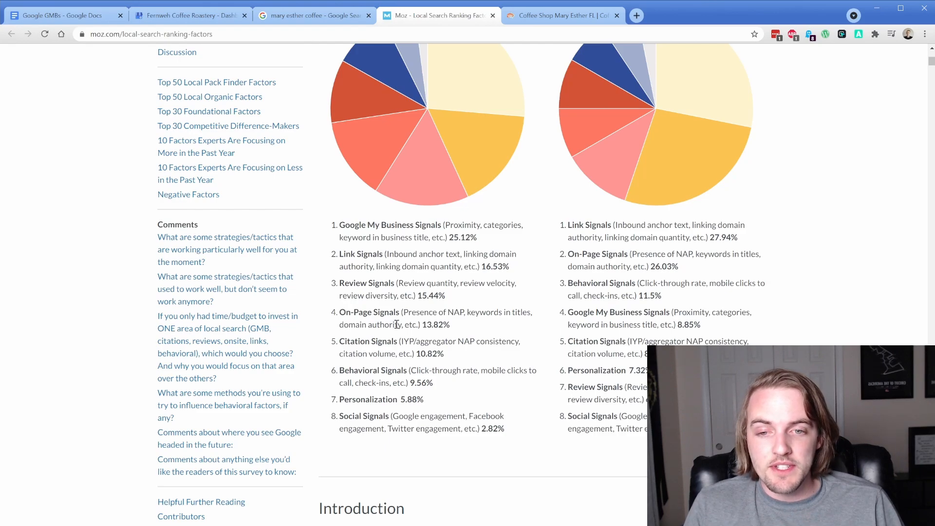
mouse_move(325, 305)
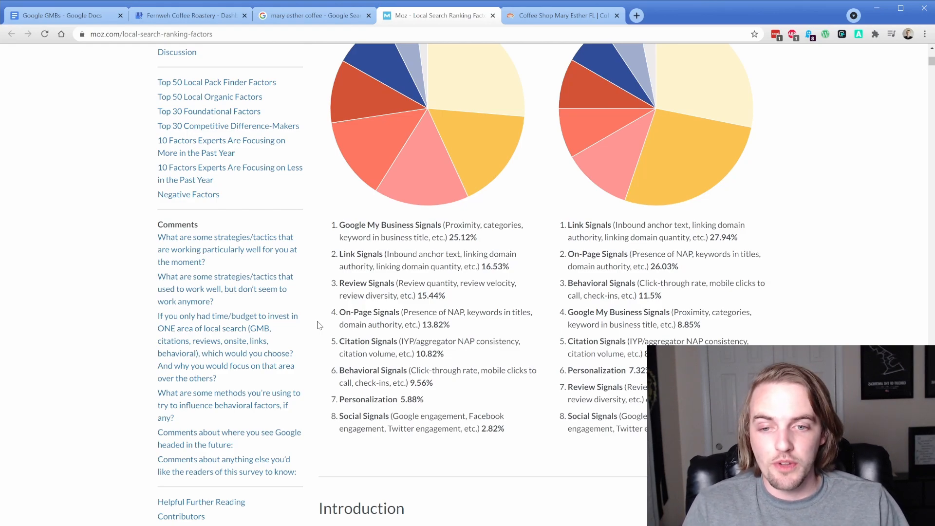
mouse_move(325, 377)
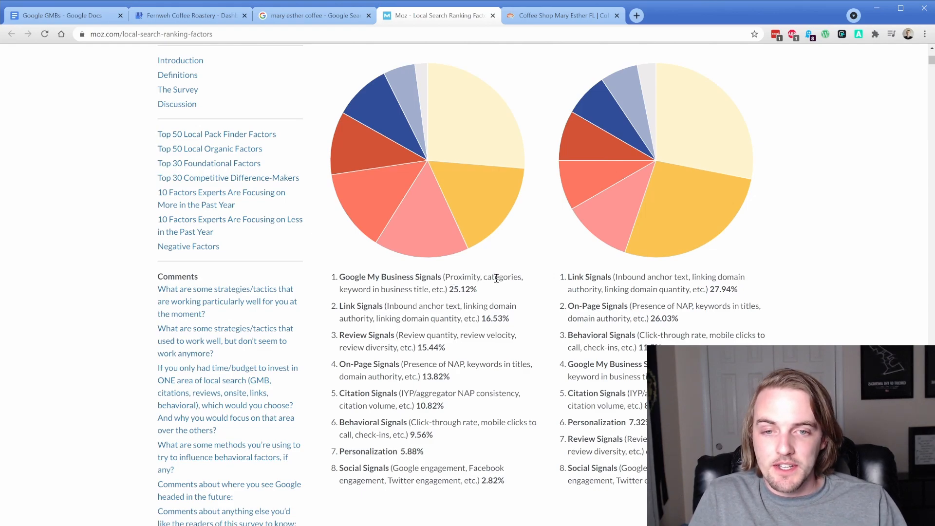
- Return to the Fernweh Coffee homepage and highlight words in its 'Welcome to Fernweh Coffee' heading
double_click(503, 277)
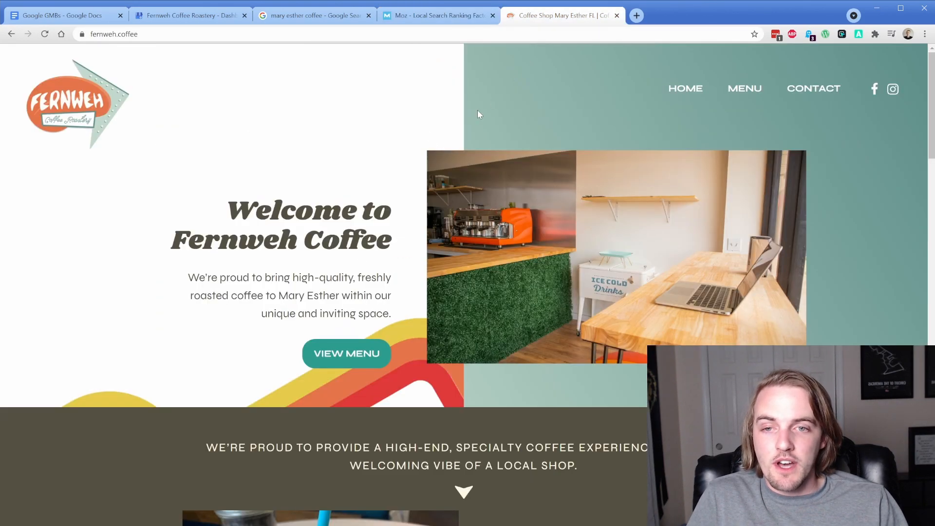
mouse_move(400, 141)
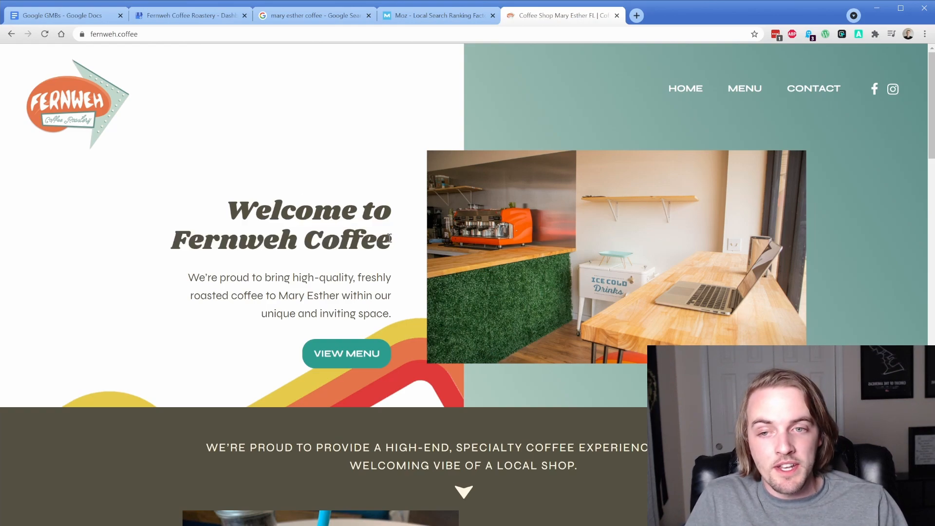
double_click(346, 240)
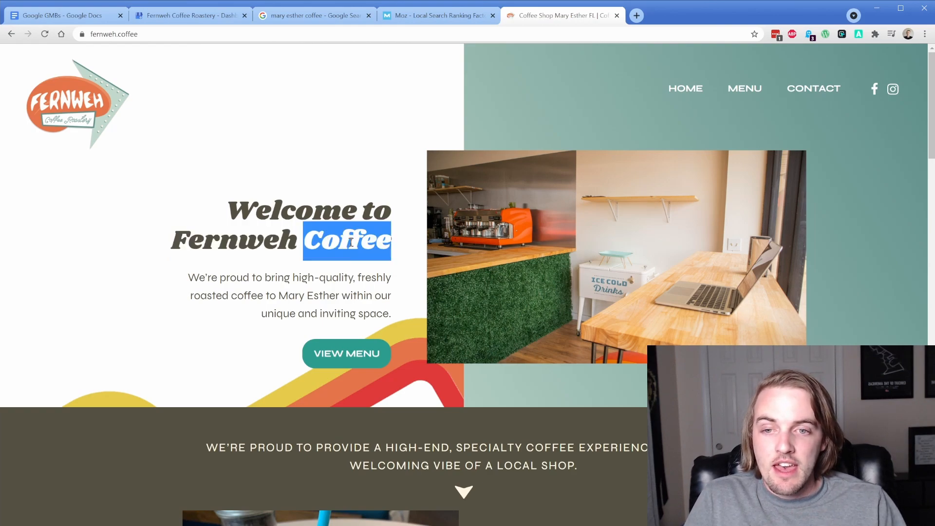
double_click(288, 295)
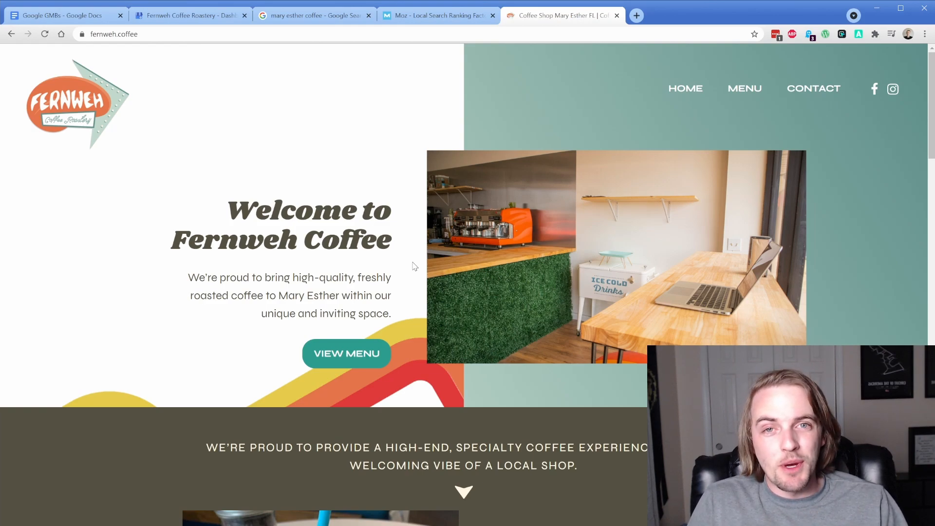
- Switch to the Fernweh Coffee Roastery dashboard showing 2.15K views
click(188, 15)
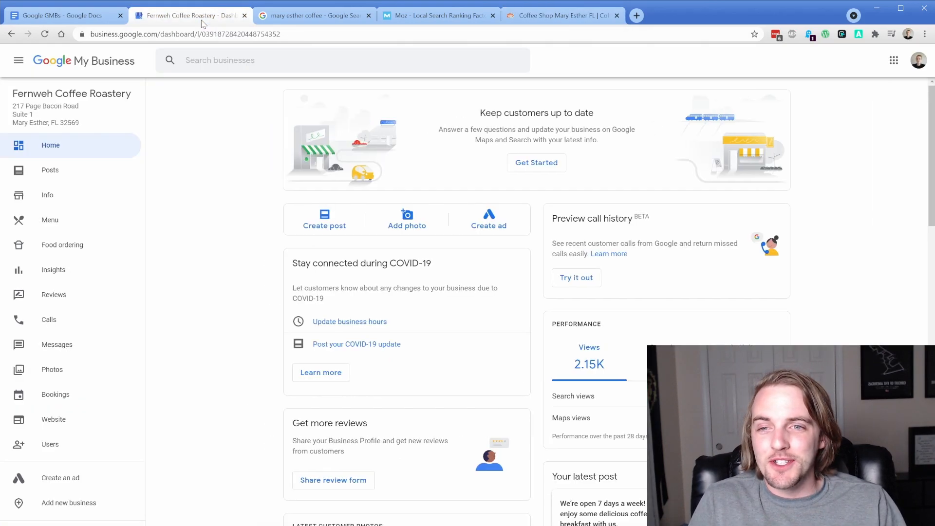
mouse_move(241, 260)
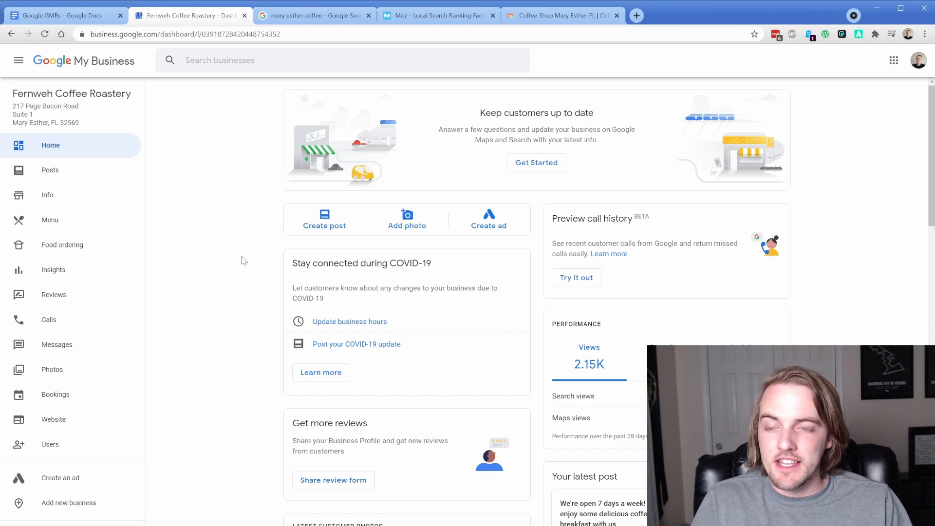
- Open Insights to see the 1,775 total searches breakdown
click(53, 270)
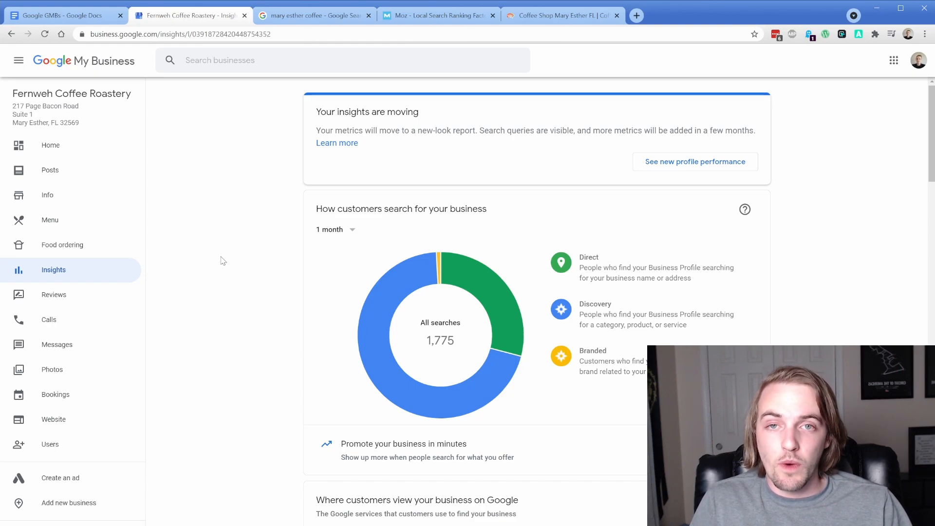
mouse_move(272, 261)
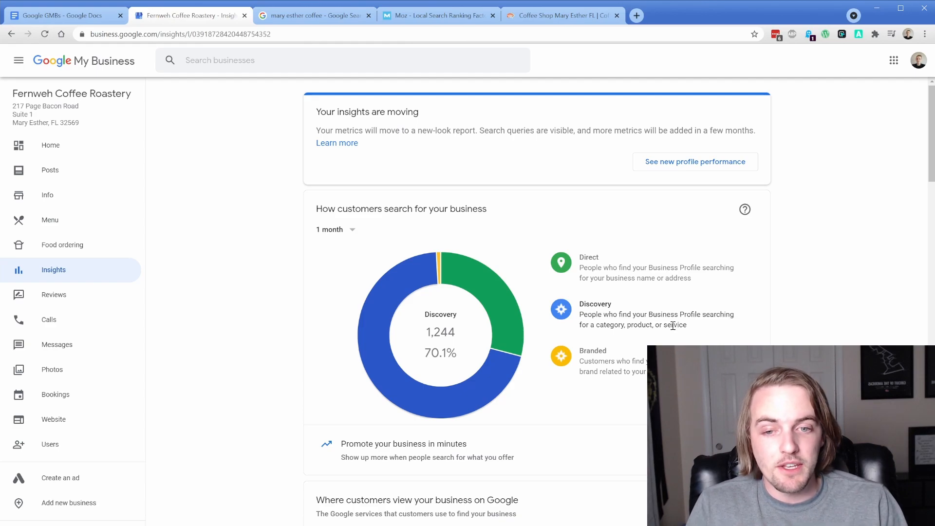
mouse_move(375, 306)
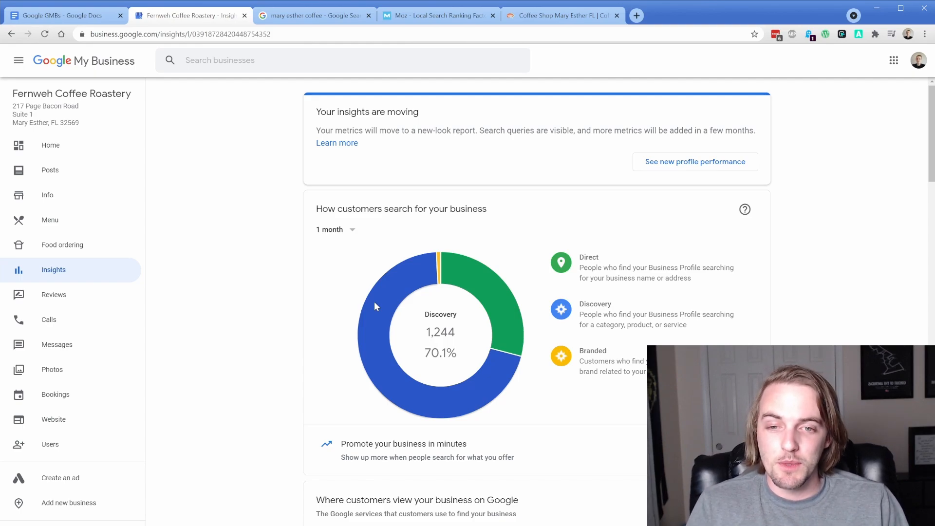
mouse_move(486, 295)
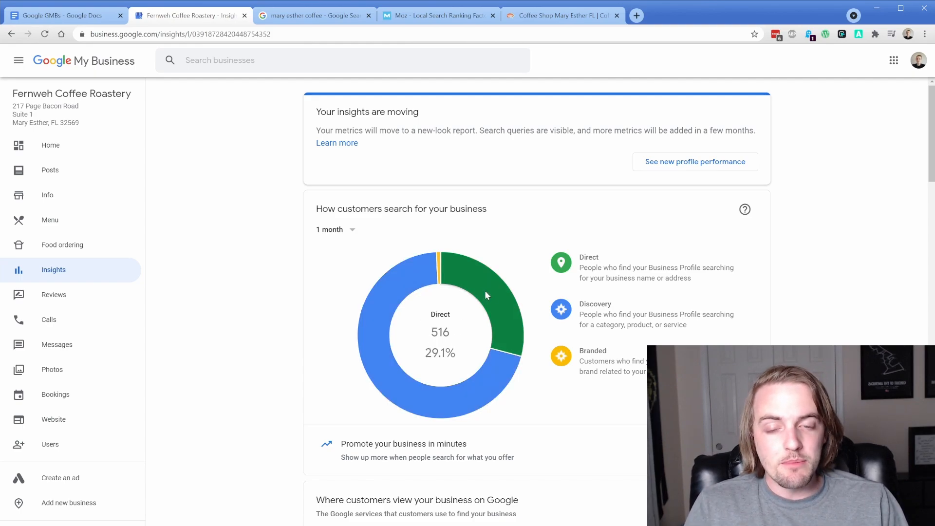
mouse_move(454, 273)
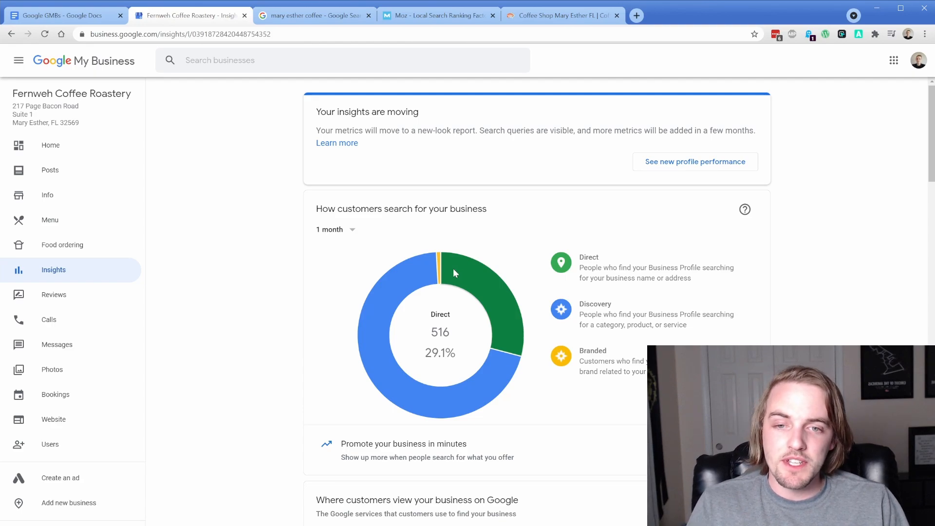
mouse_move(454, 271)
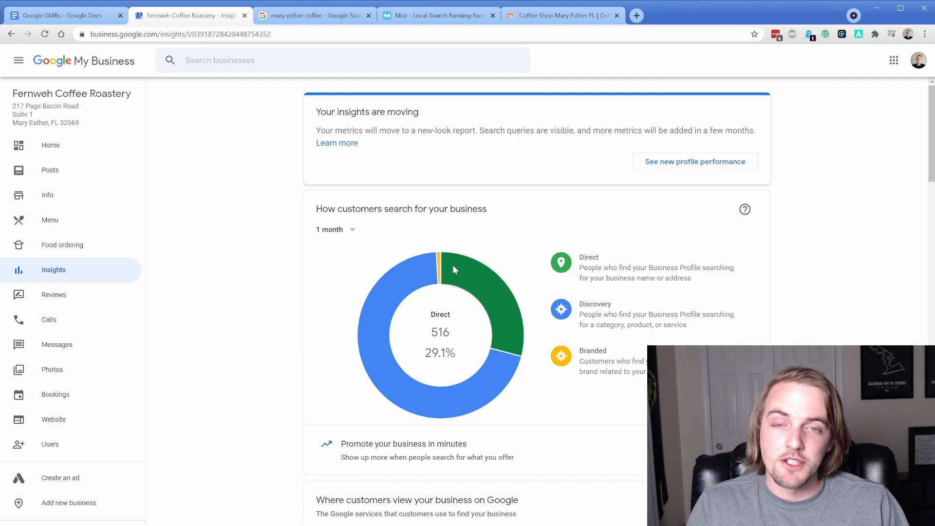
mouse_move(276, 230)
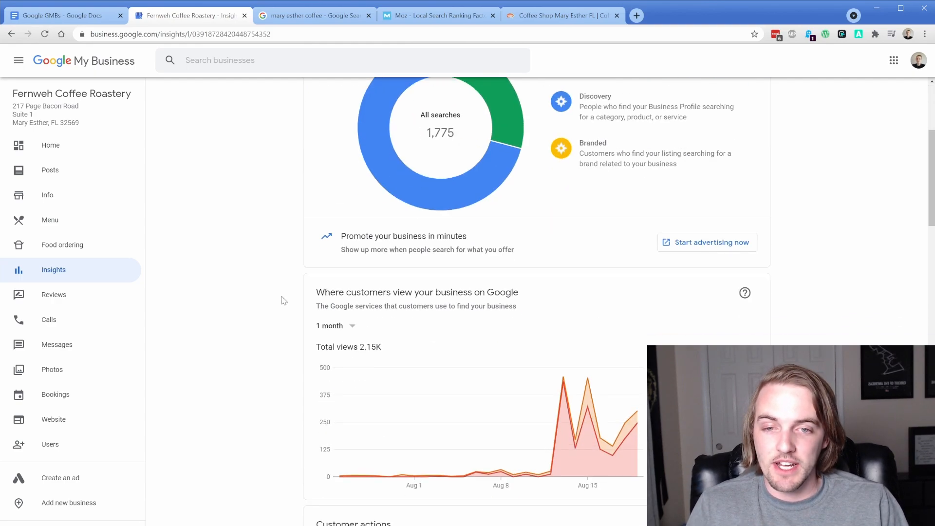
scroll(down, 3)
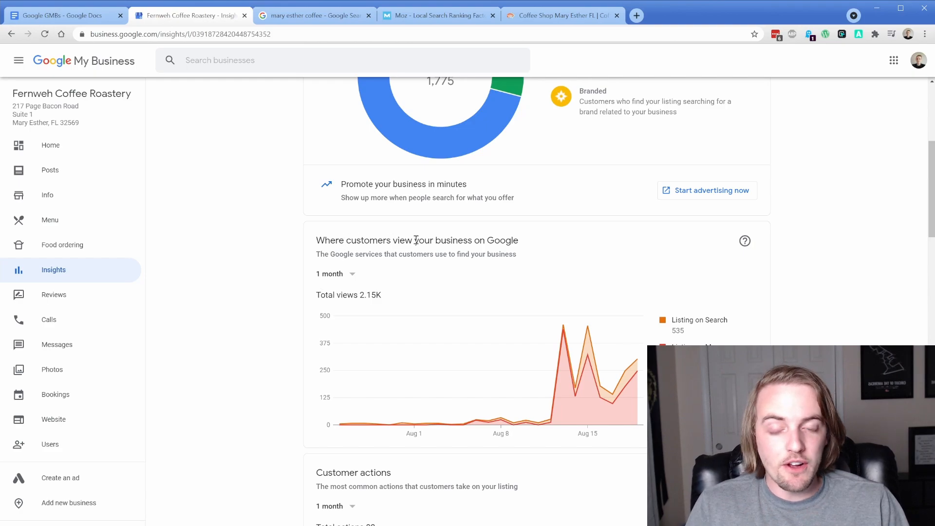
mouse_move(665, 298)
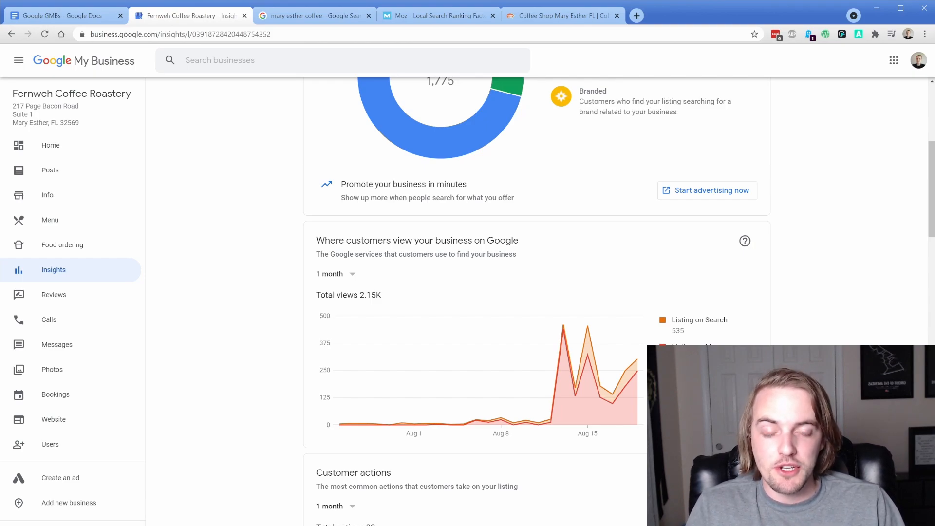
mouse_move(526, 420)
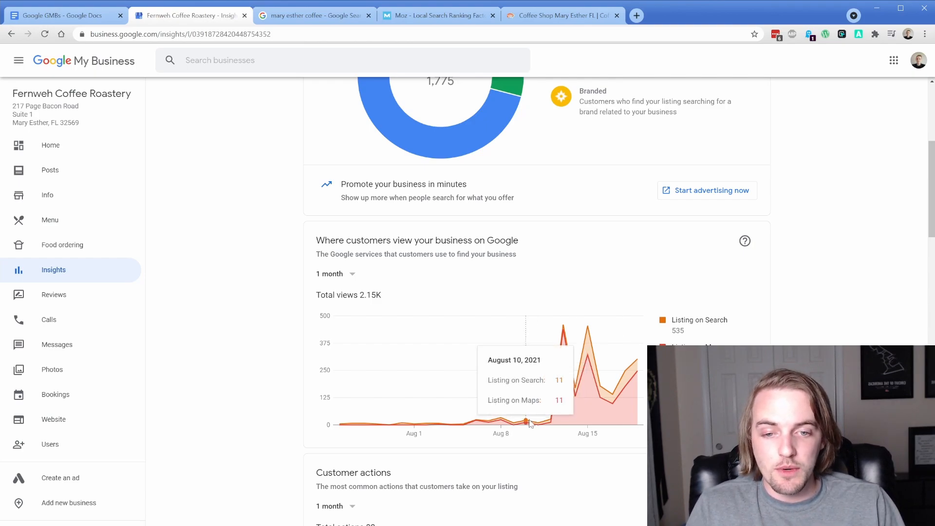
mouse_move(437, 424)
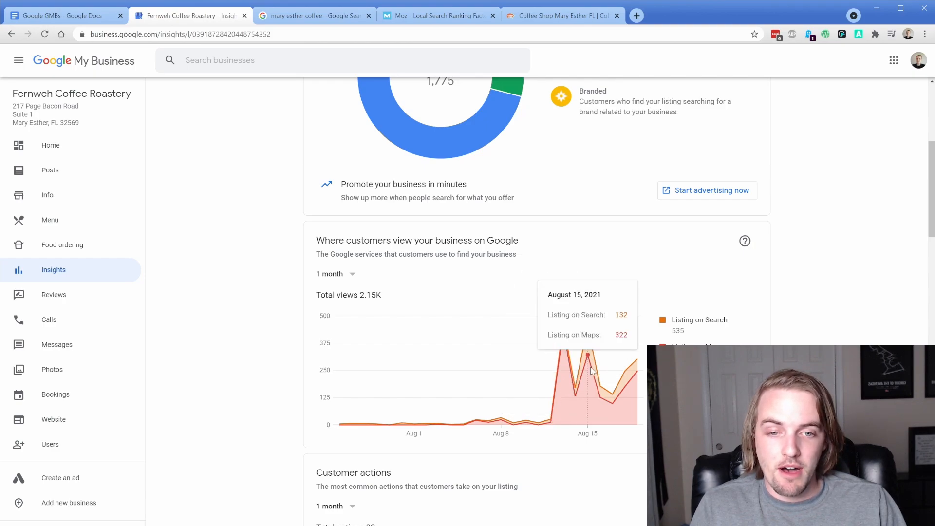
mouse_move(637, 370)
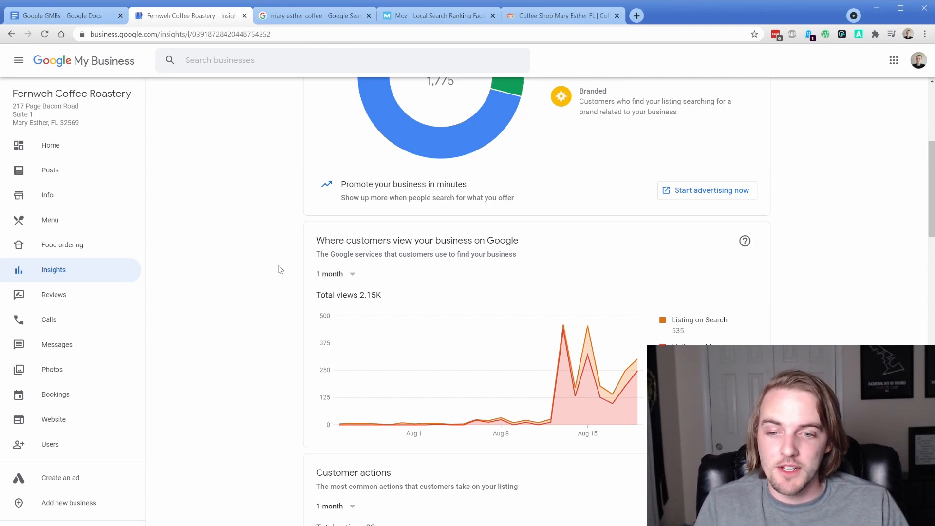
scroll(down, 3)
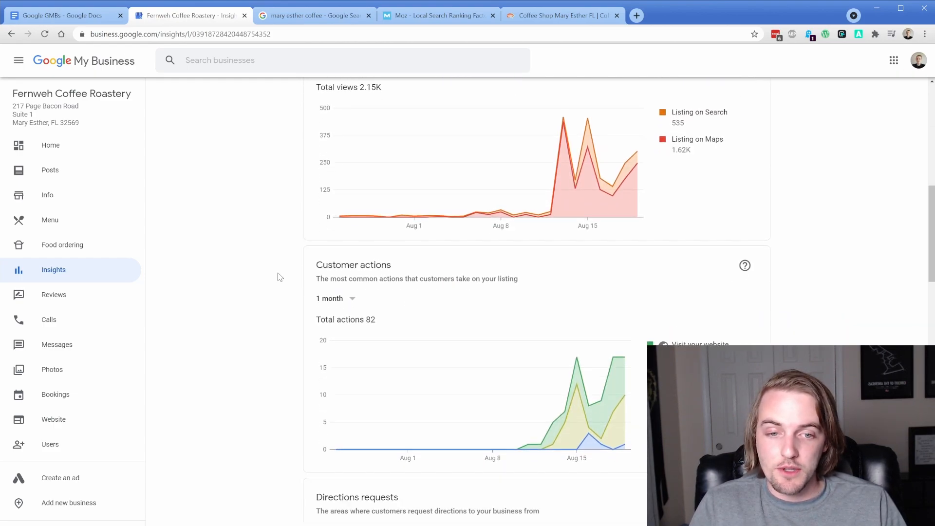
mouse_move(625, 358)
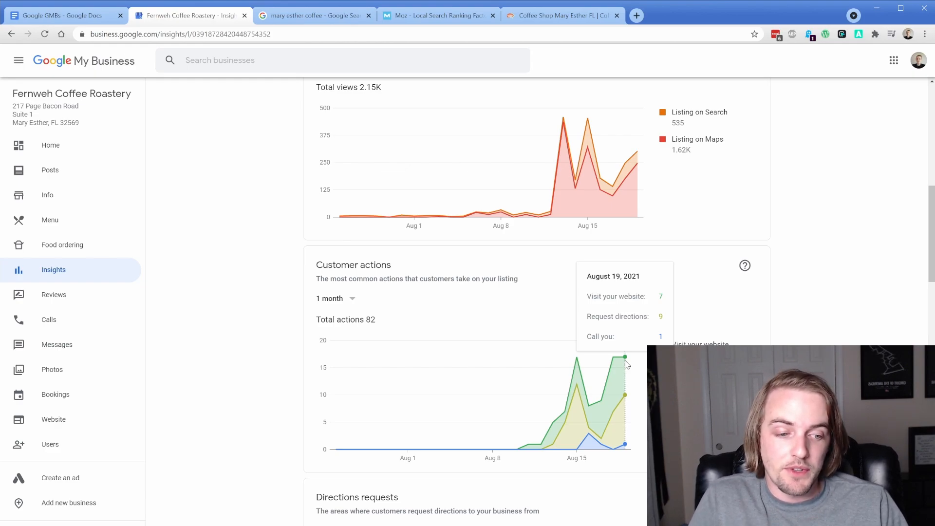
mouse_move(498, 324)
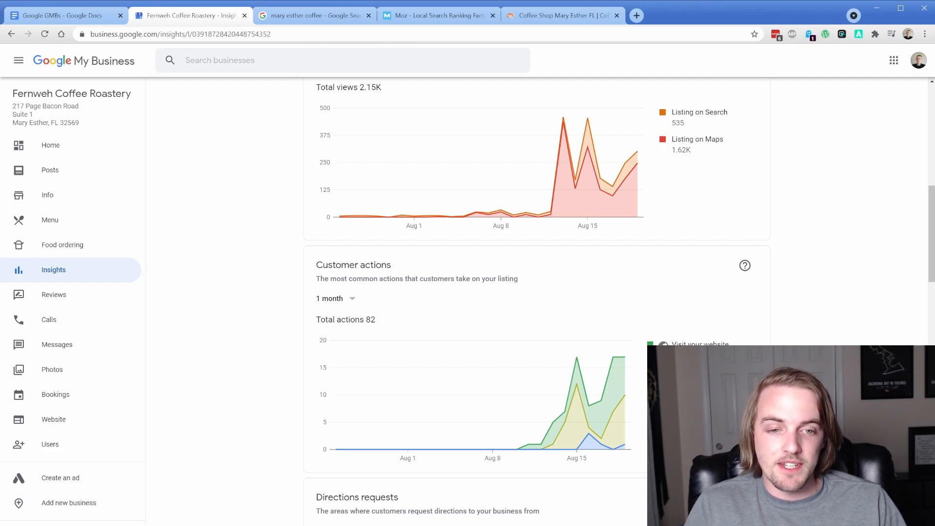
mouse_move(262, 294)
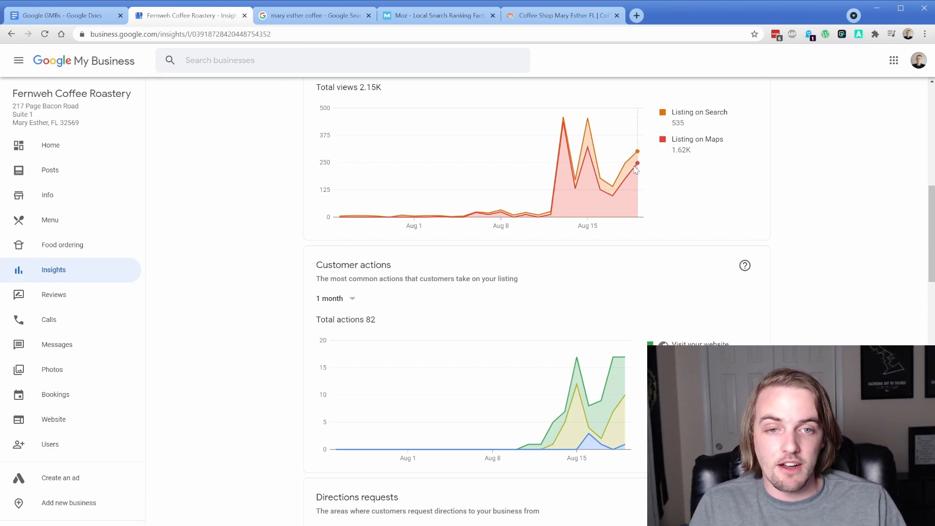
mouse_move(636, 164)
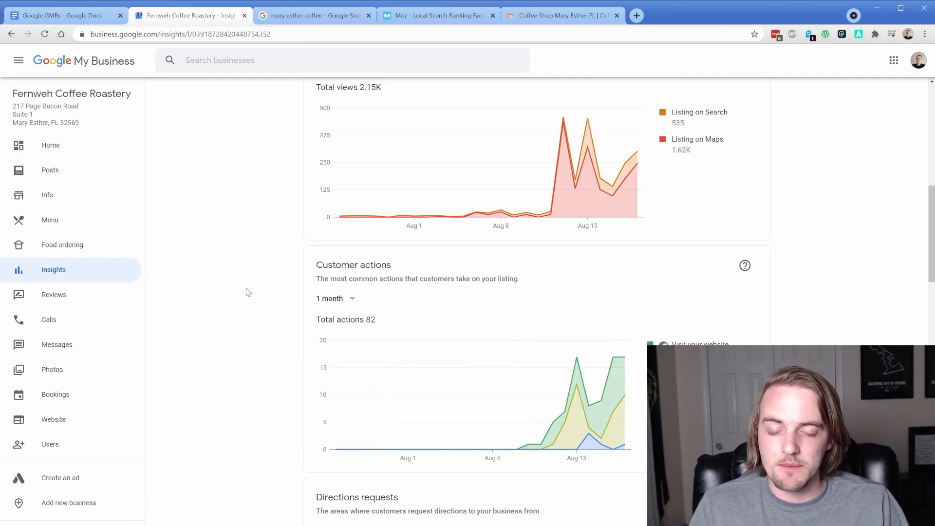
- Scroll past Customer actions to the Directions requests map, led by Wright at 19
scroll(down, 3)
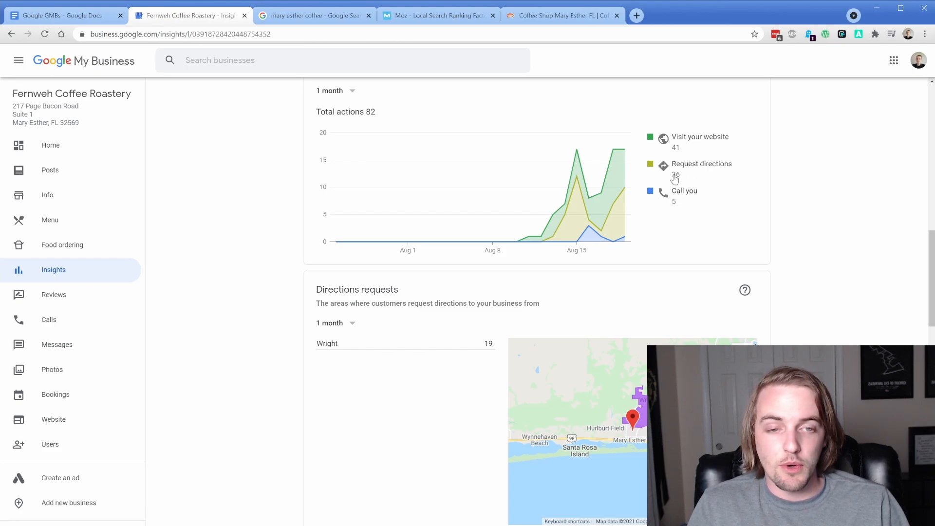
scroll(down, 3)
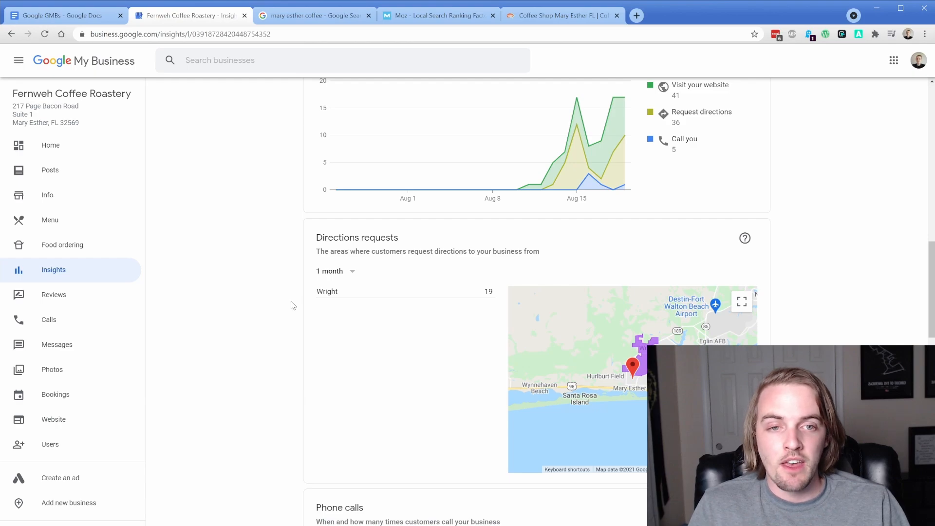
- Scroll to the Photo views chart: 5.01K views versus 65K for similar businesses
scroll(down, 3)
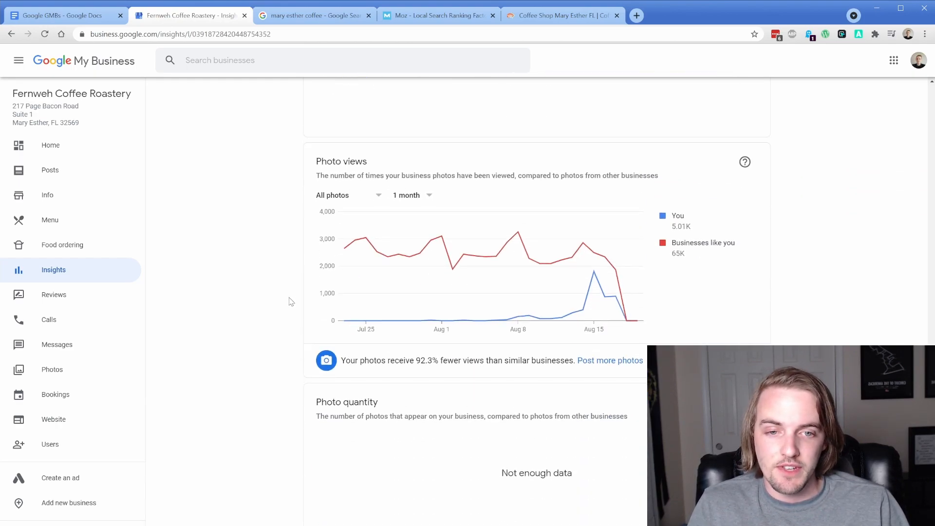
mouse_move(474, 257)
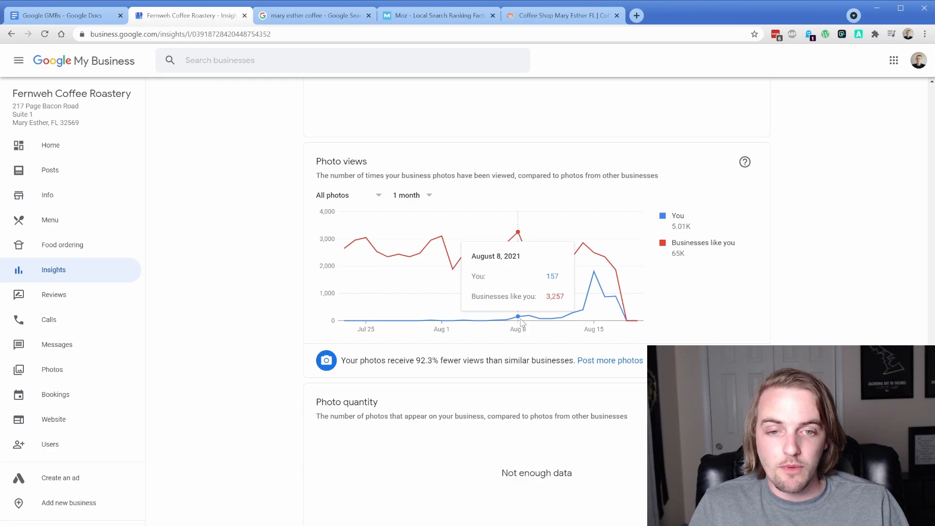
mouse_move(539, 319)
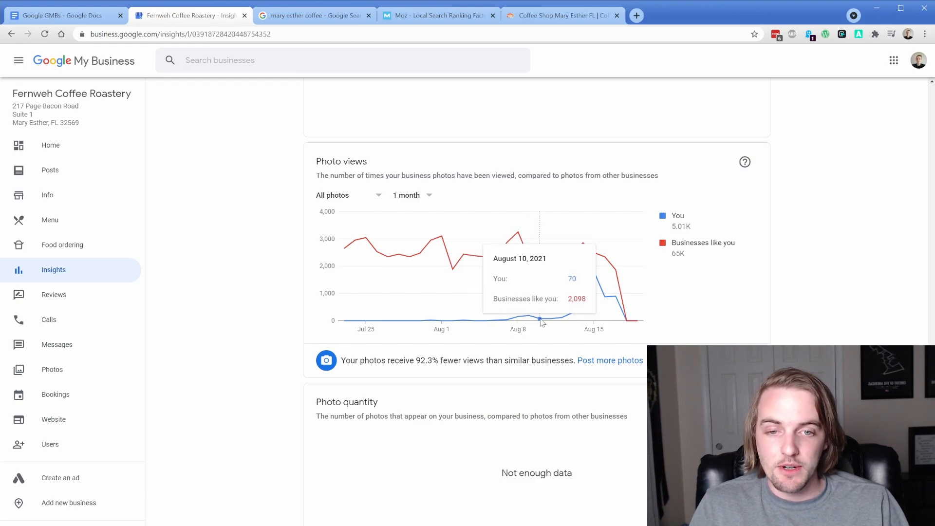
mouse_move(572, 312)
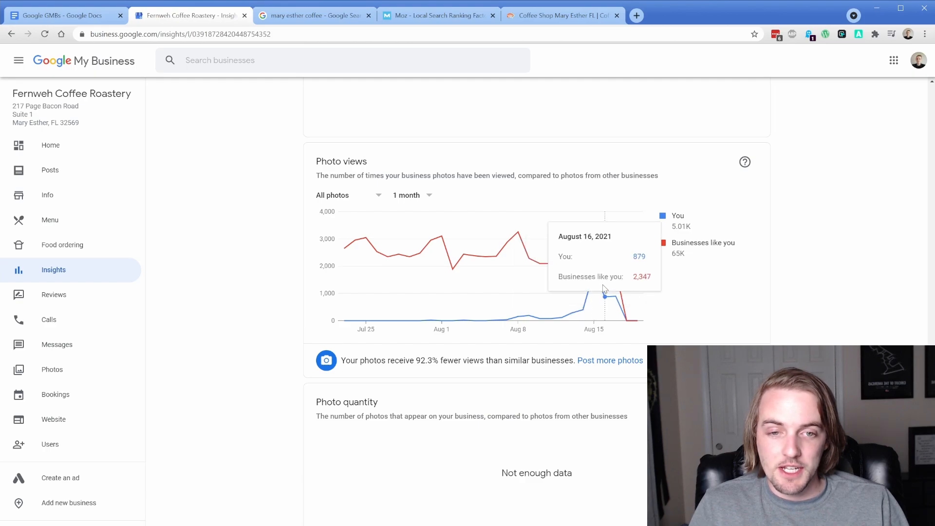
mouse_move(638, 321)
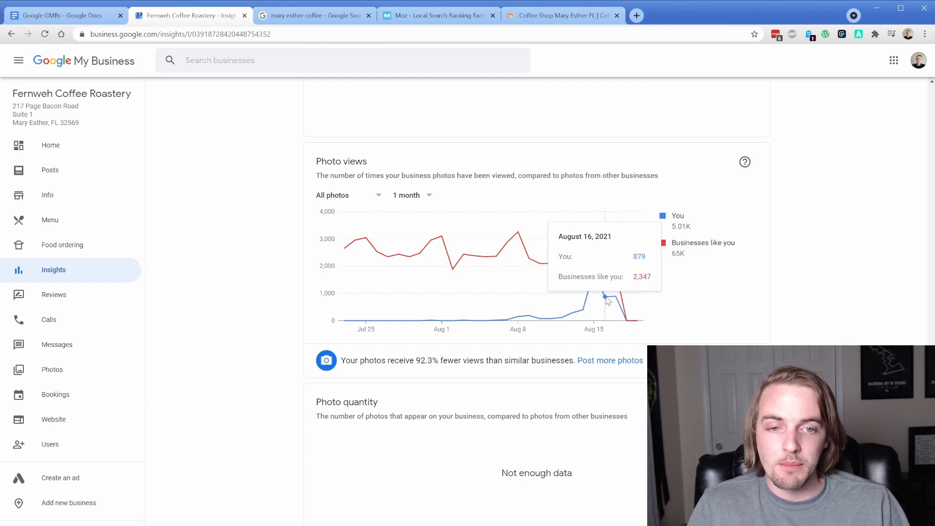
mouse_move(616, 269)
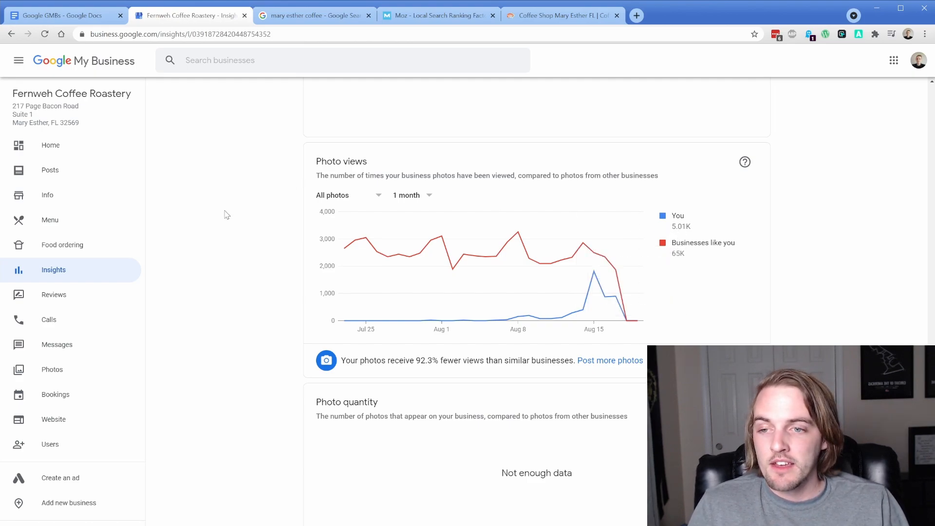
mouse_move(86, 388)
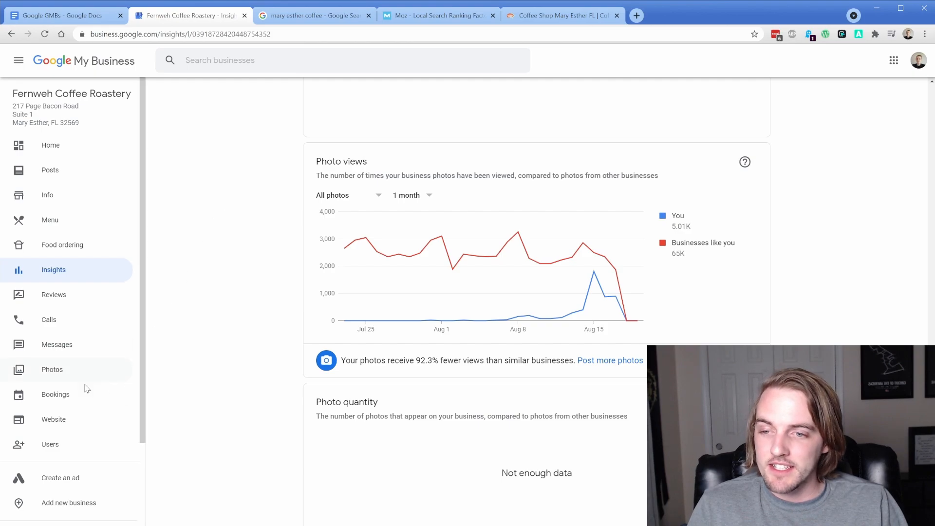
- Browse the Photos gallery view counts, then return to the 'mary esther coffee' results
click(52, 370)
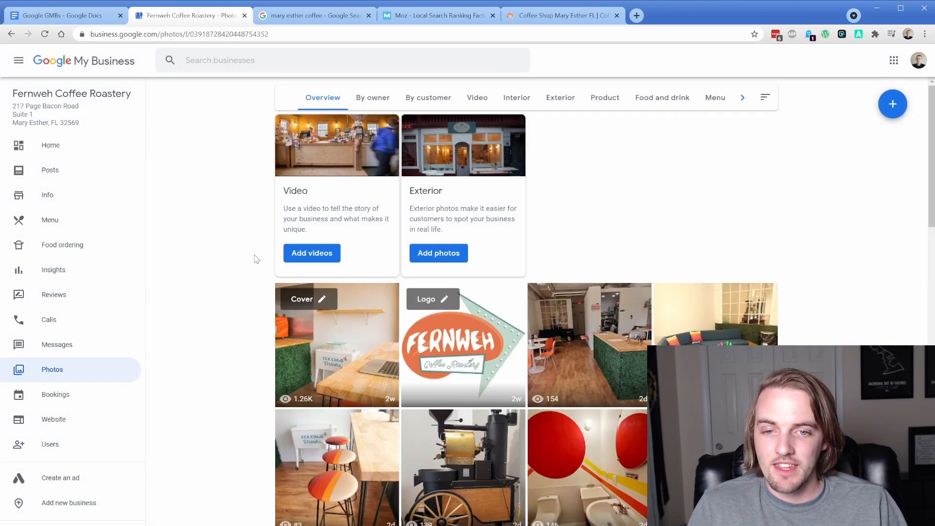
mouse_move(250, 255)
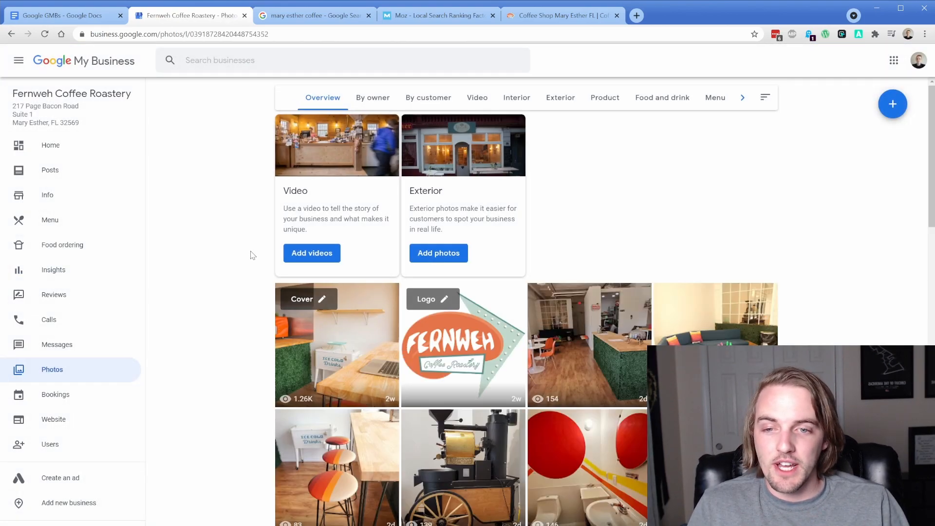
scroll(down, 3)
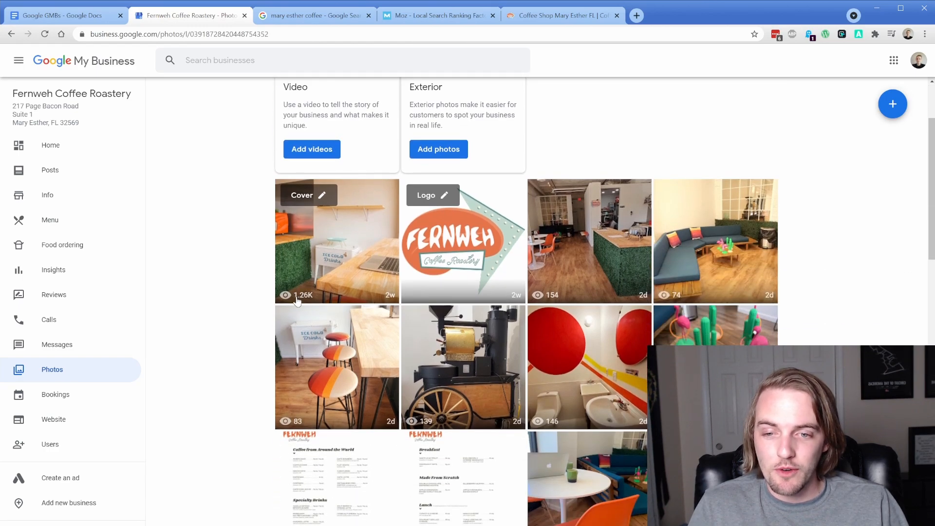
mouse_move(698, 279)
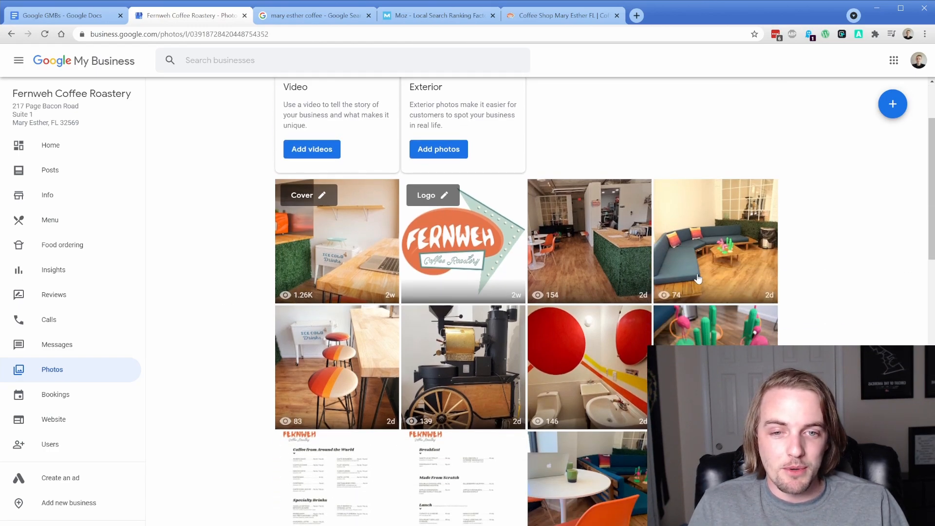
scroll(down, 3)
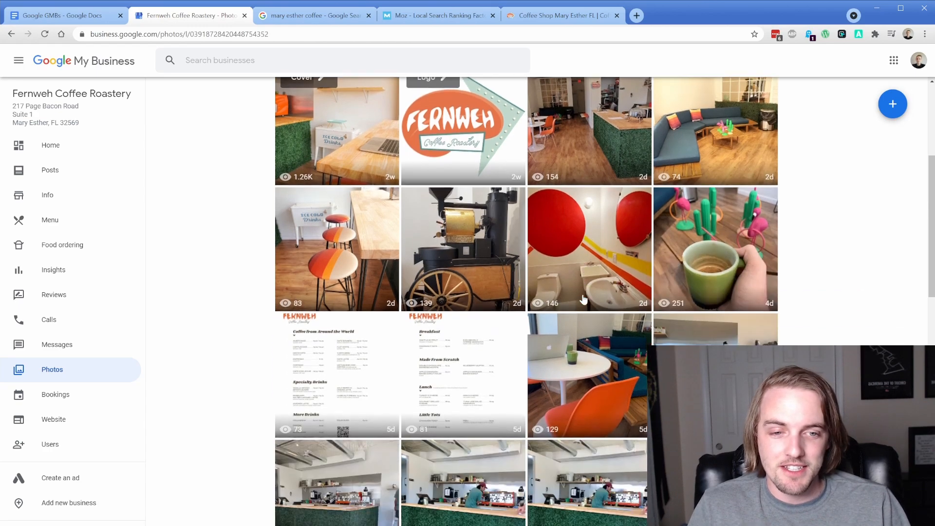
scroll(down, 3)
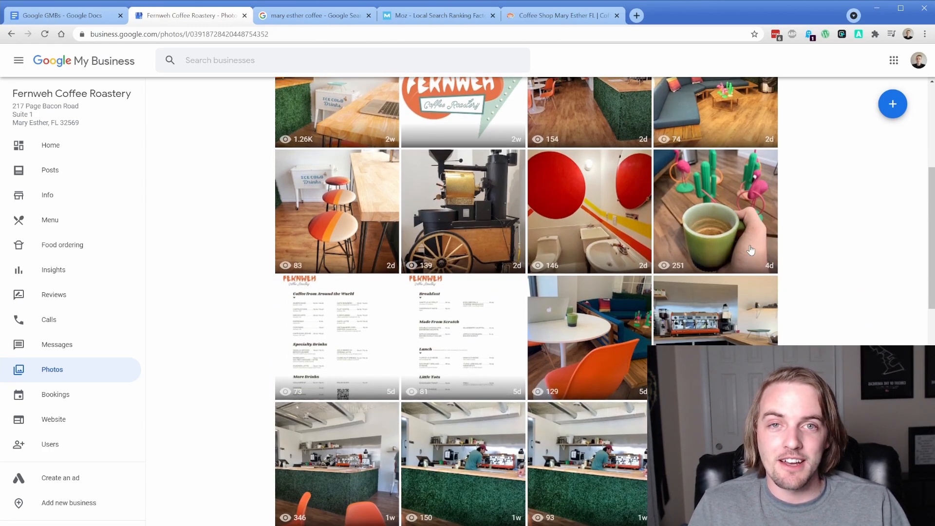
mouse_move(726, 256)
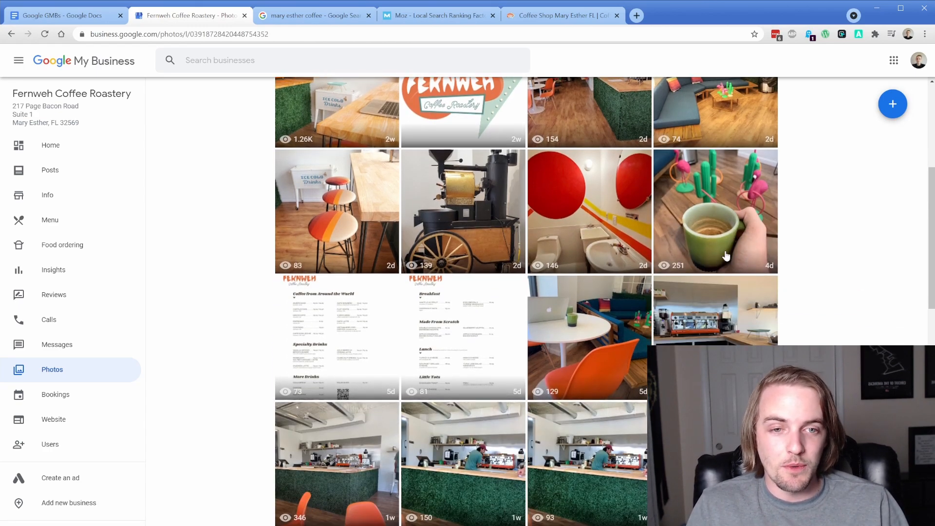
scroll(down, 3)
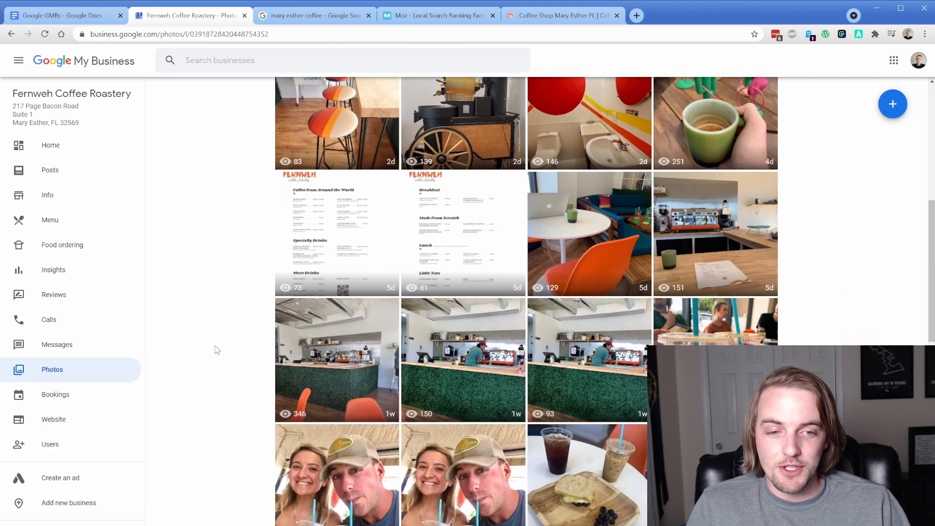
scroll(down, 3)
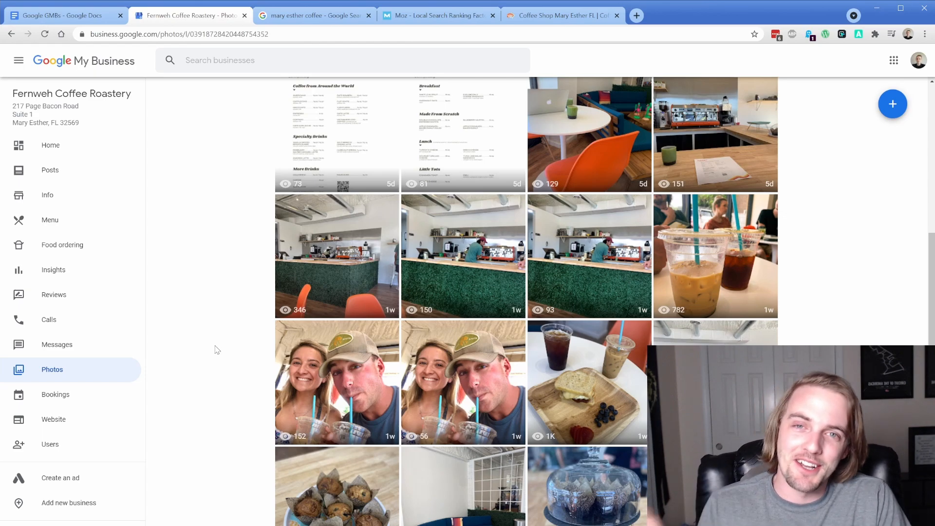
click(313, 15)
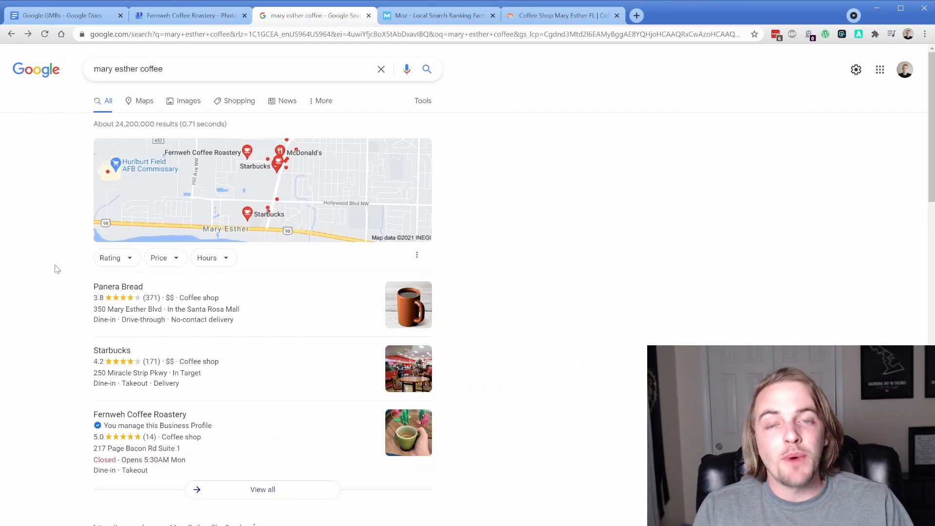